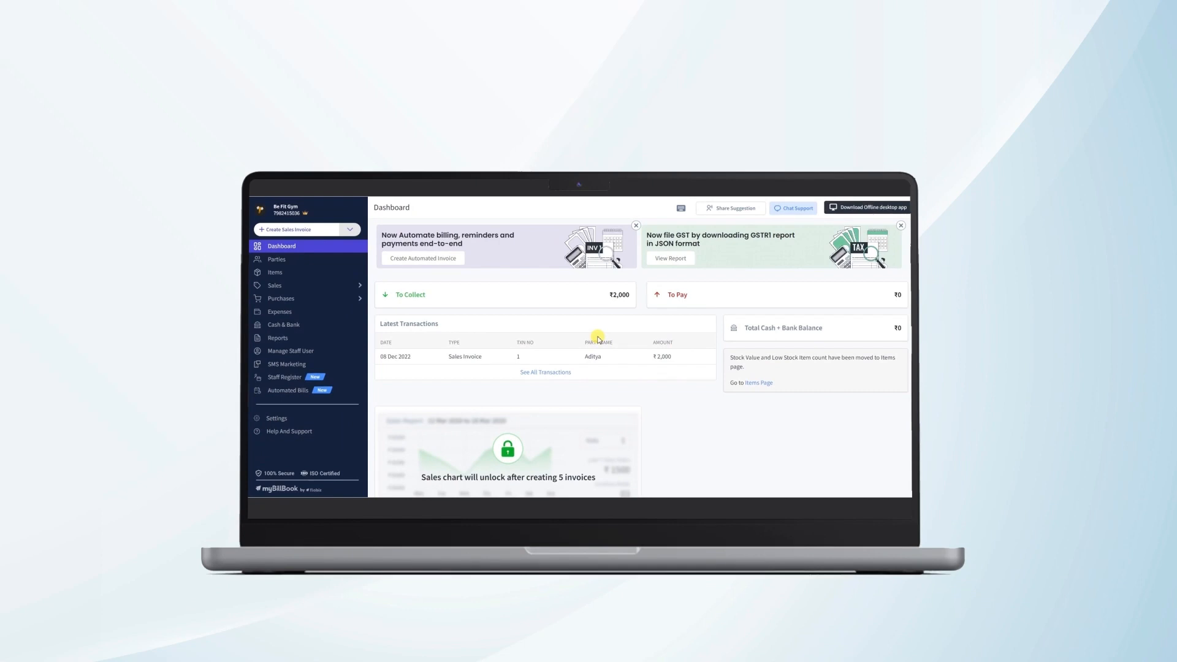
{"action": "mouse_move", "coordinate": [336, 356]}
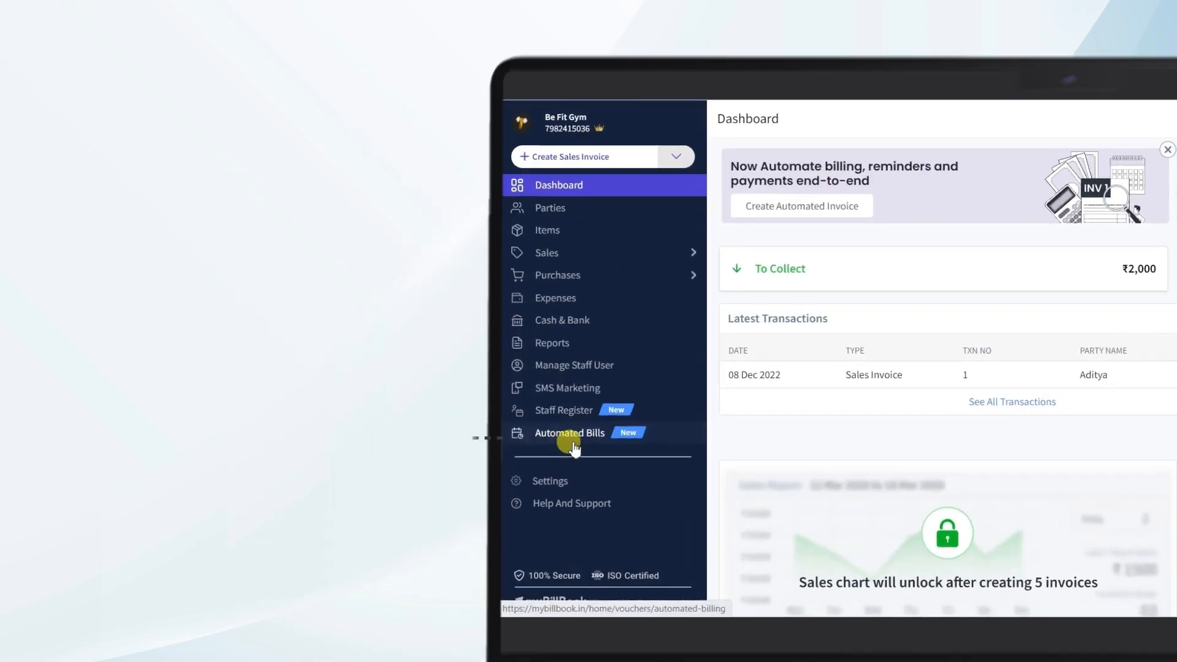
- Go to the Automated Bills section from the left sidebar
{"action": "left_click", "coordinate": [569, 433]}
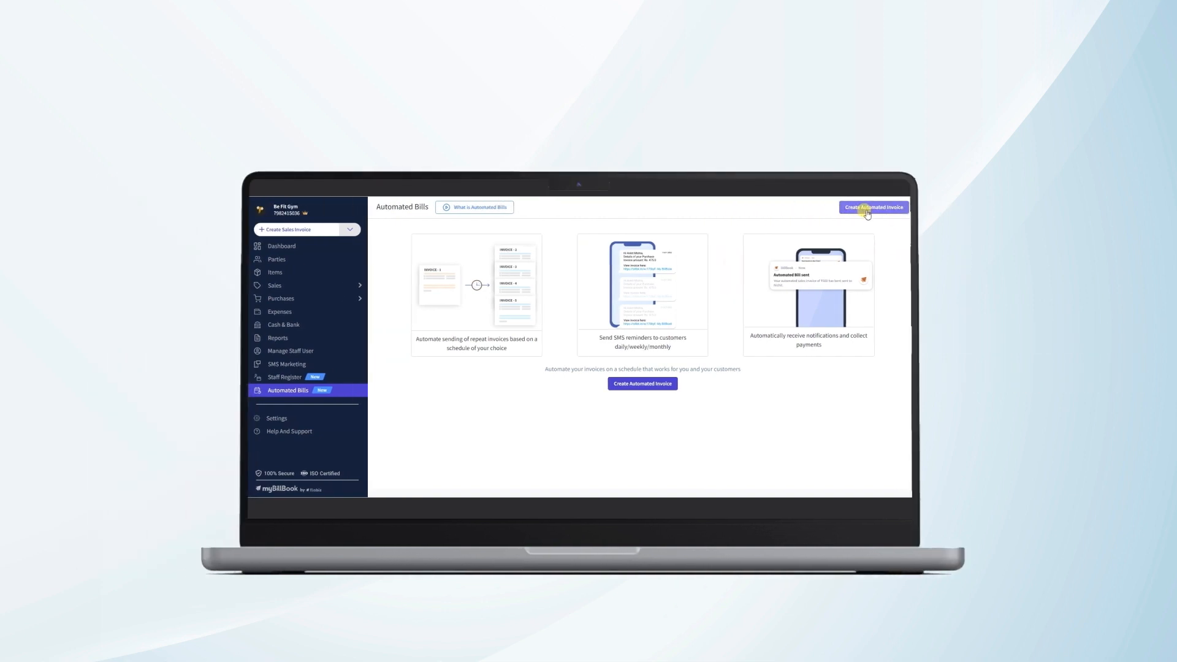
- Begin a new automated sales invoice with Aditya as the billed party
{"action": "left_click", "coordinate": [873, 207]}
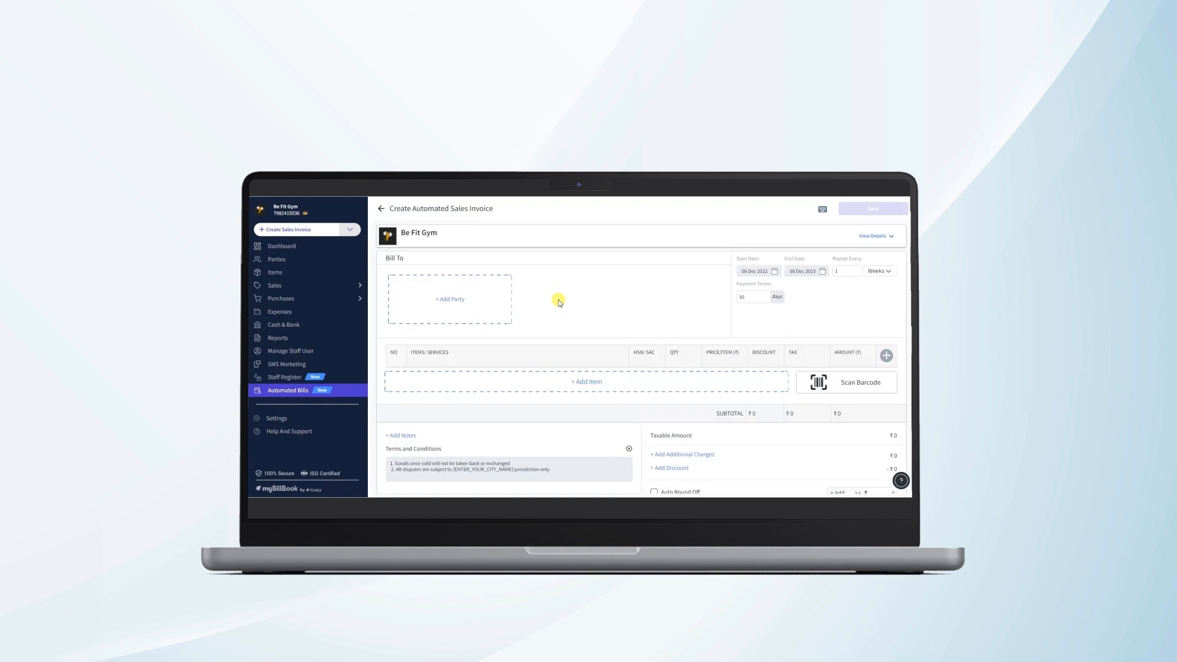
{"action": "left_click", "coordinate": [450, 300]}
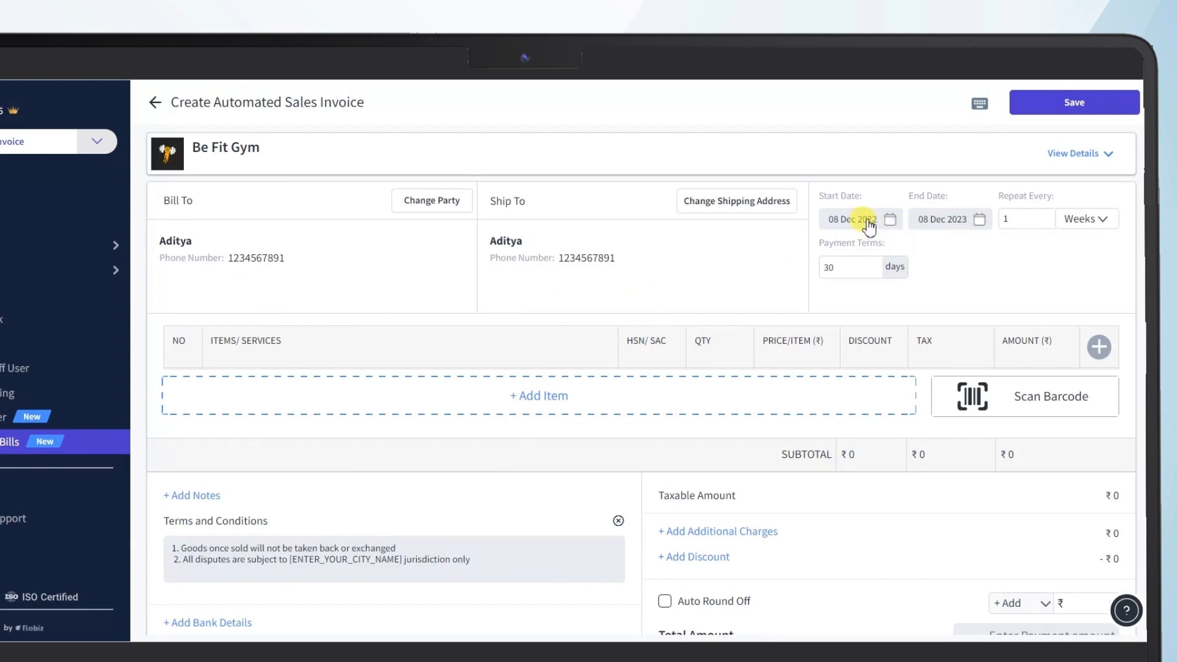
- Set the schedule to start 09 Dec 2022 and end 09 Dec 2023
{"action": "left_click", "coordinate": [851, 219]}
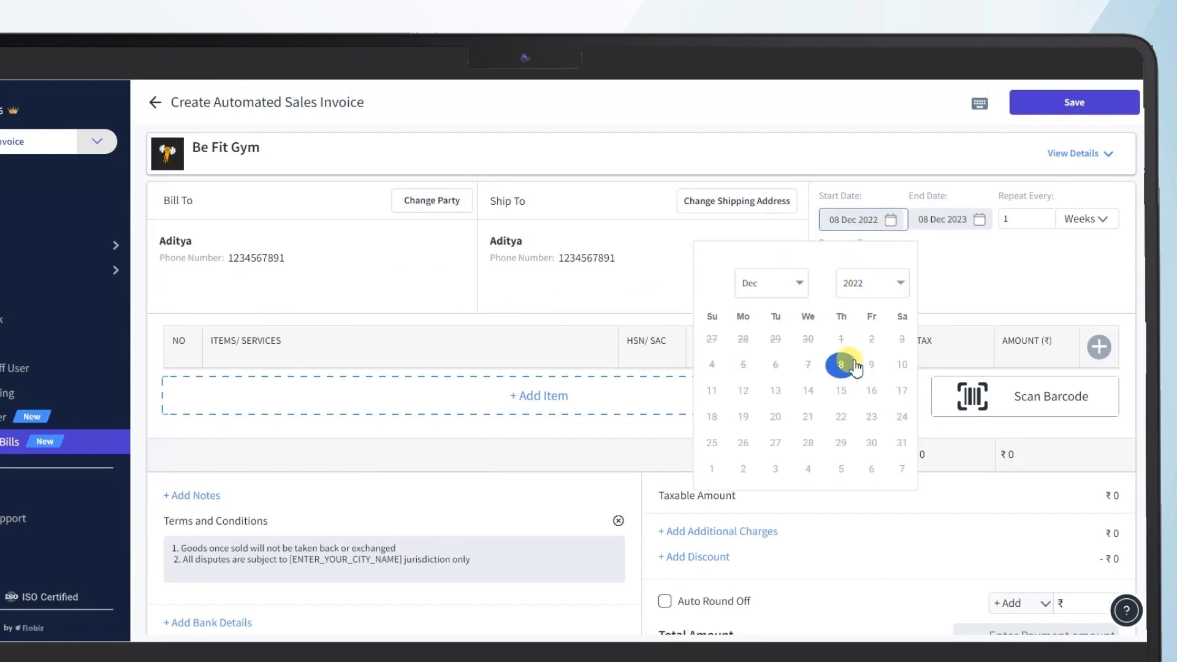
{"action": "left_click", "coordinate": [870, 364]}
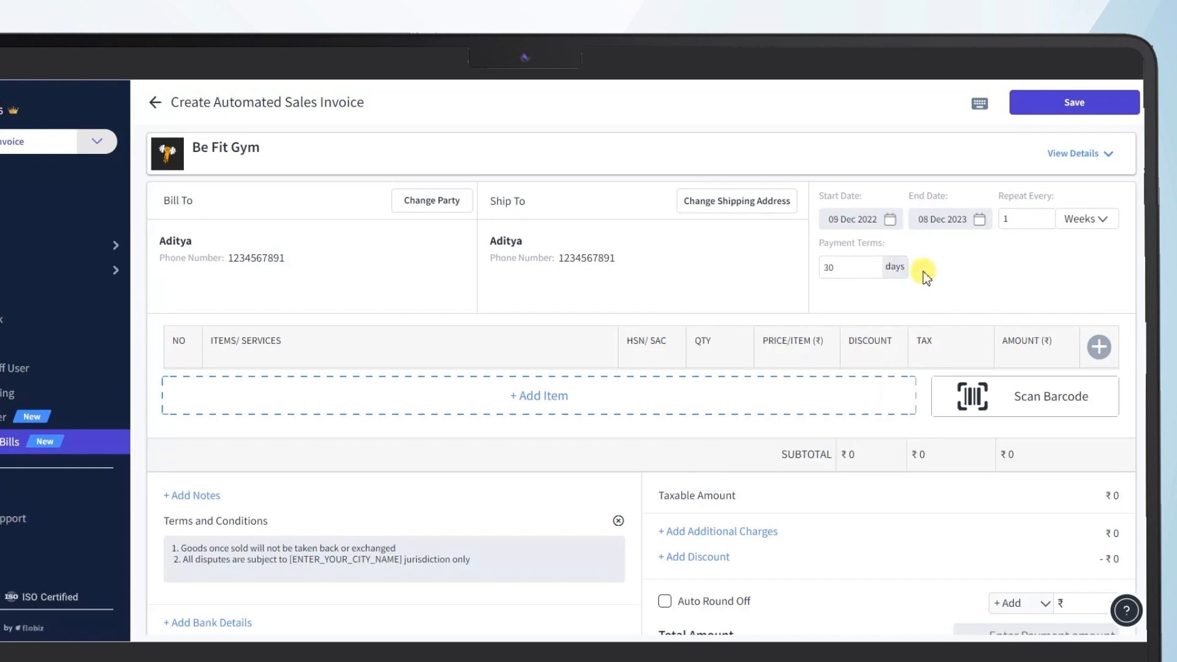
{"action": "left_click", "coordinate": [945, 218]}
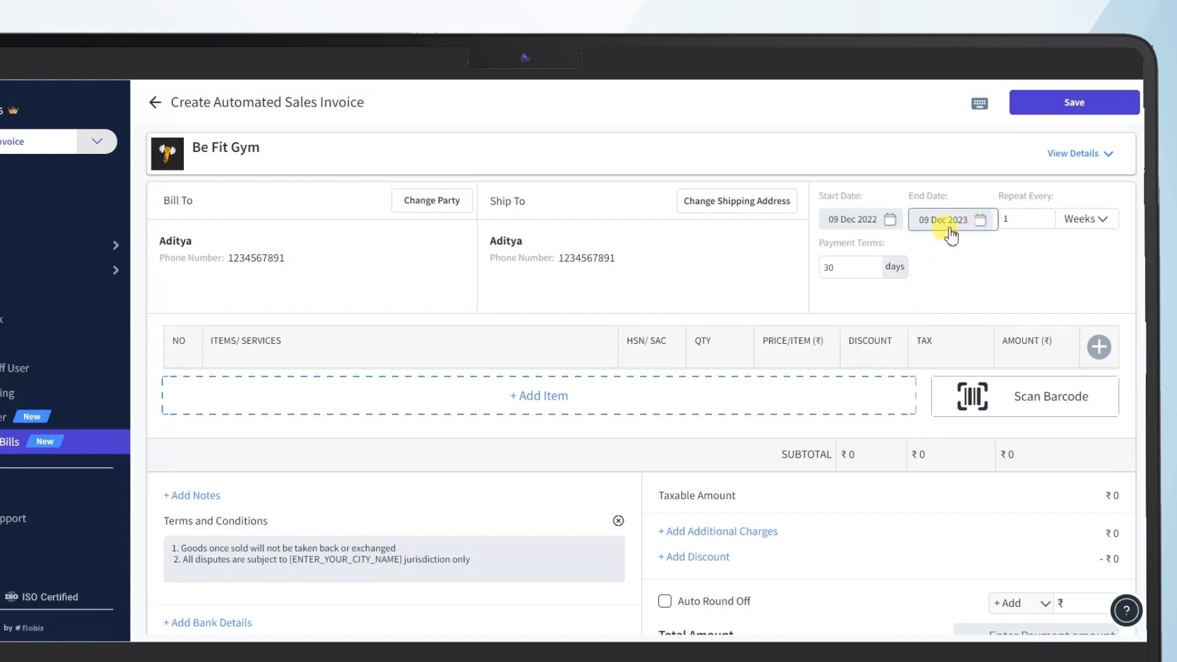
{"action": "left_click", "coordinate": [945, 219]}
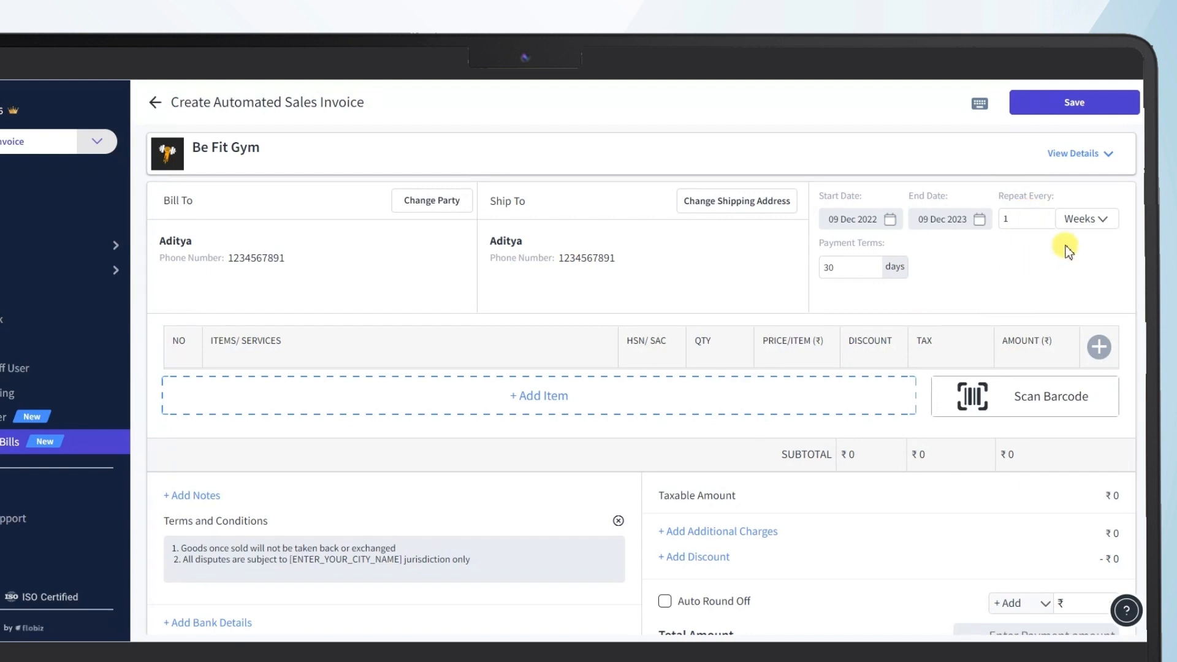
- Repeat the invoice every 2 Days and set payment terms to 15 days
{"action": "left_click", "coordinate": [1085, 218]}
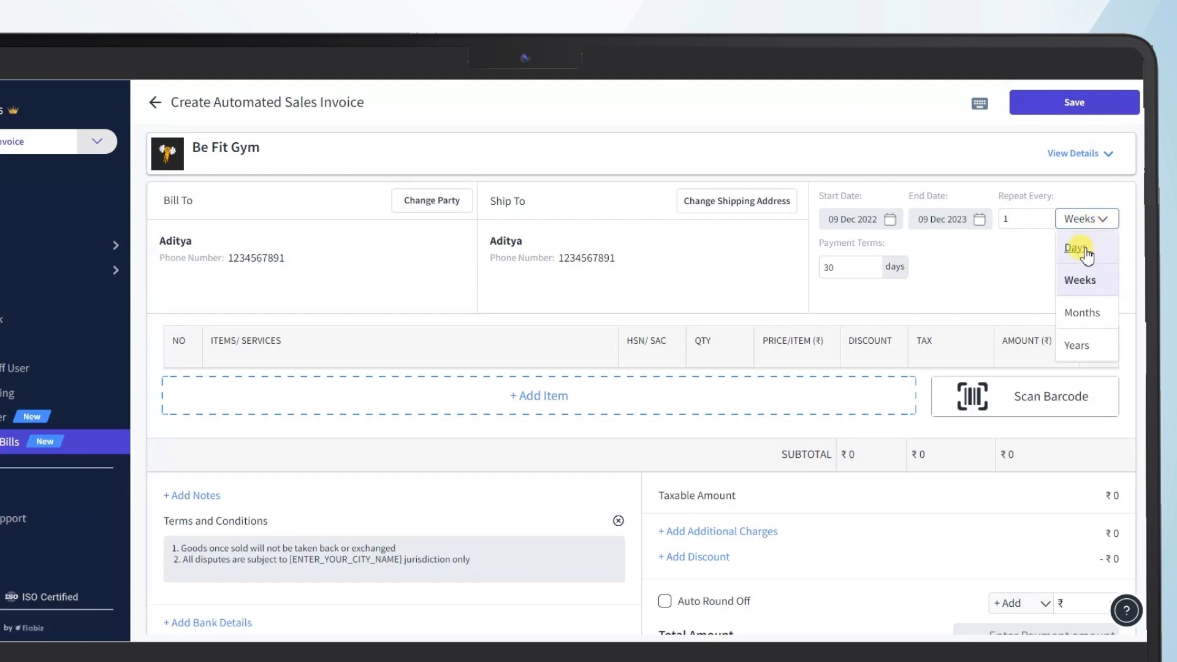
{"action": "mouse_move", "coordinate": [1079, 313]}
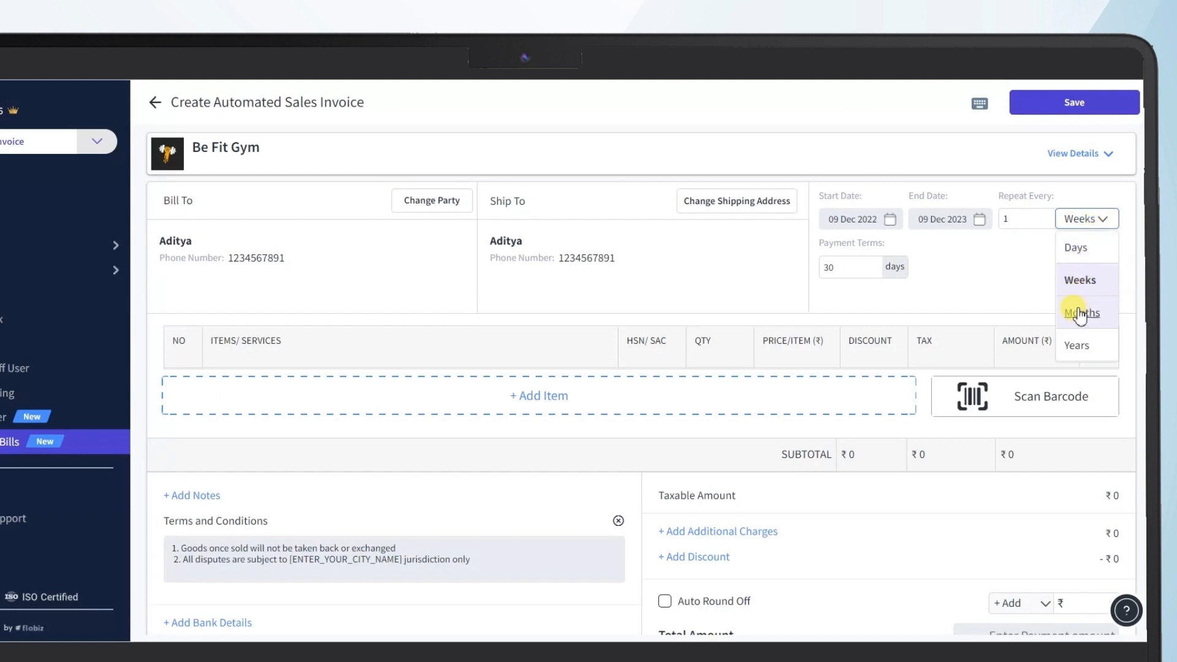
{"action": "left_click", "coordinate": [1075, 247]}
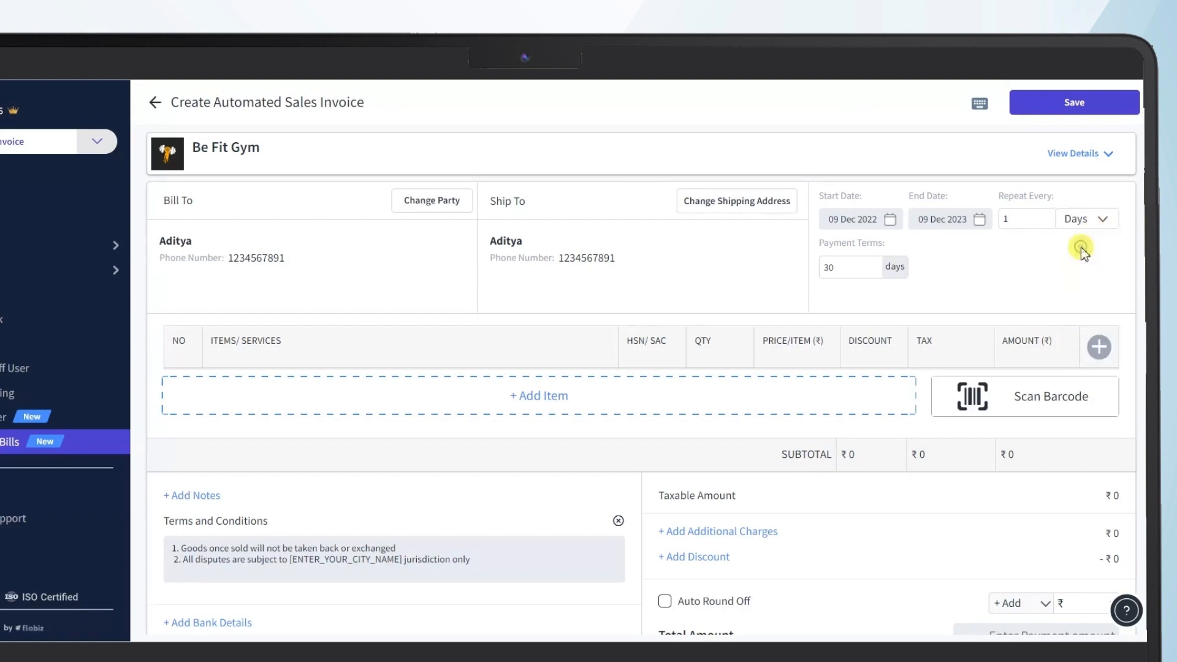
{"action": "left_click", "coordinate": [1026, 218]}
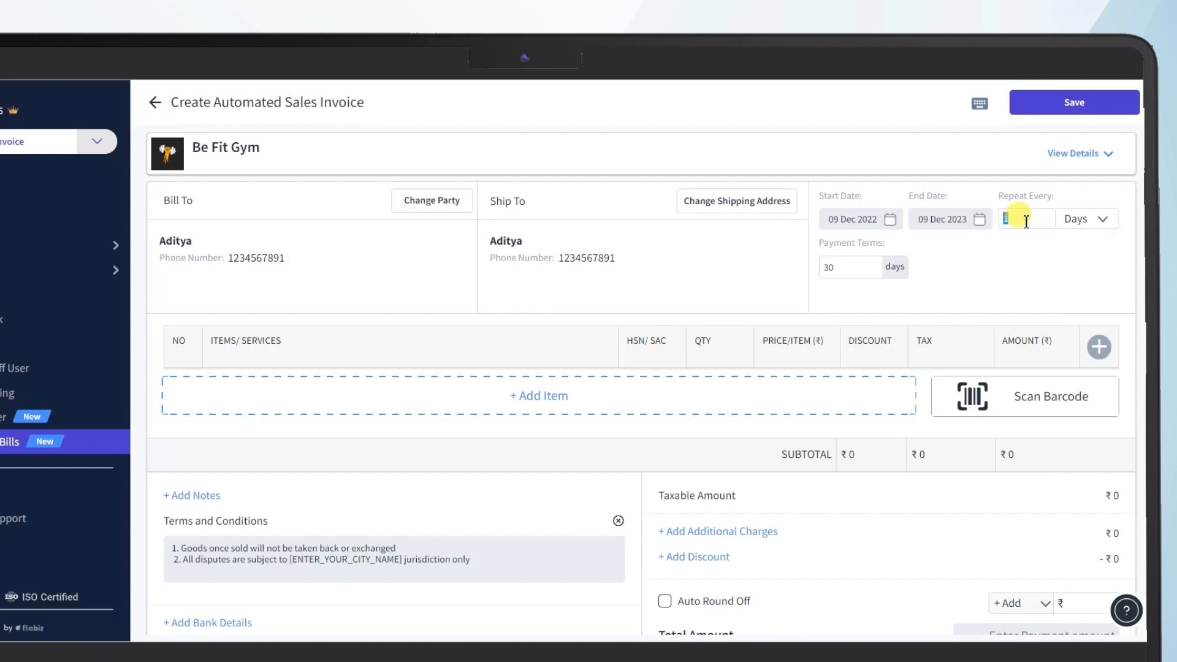
{"action": "type", "text": "2"}
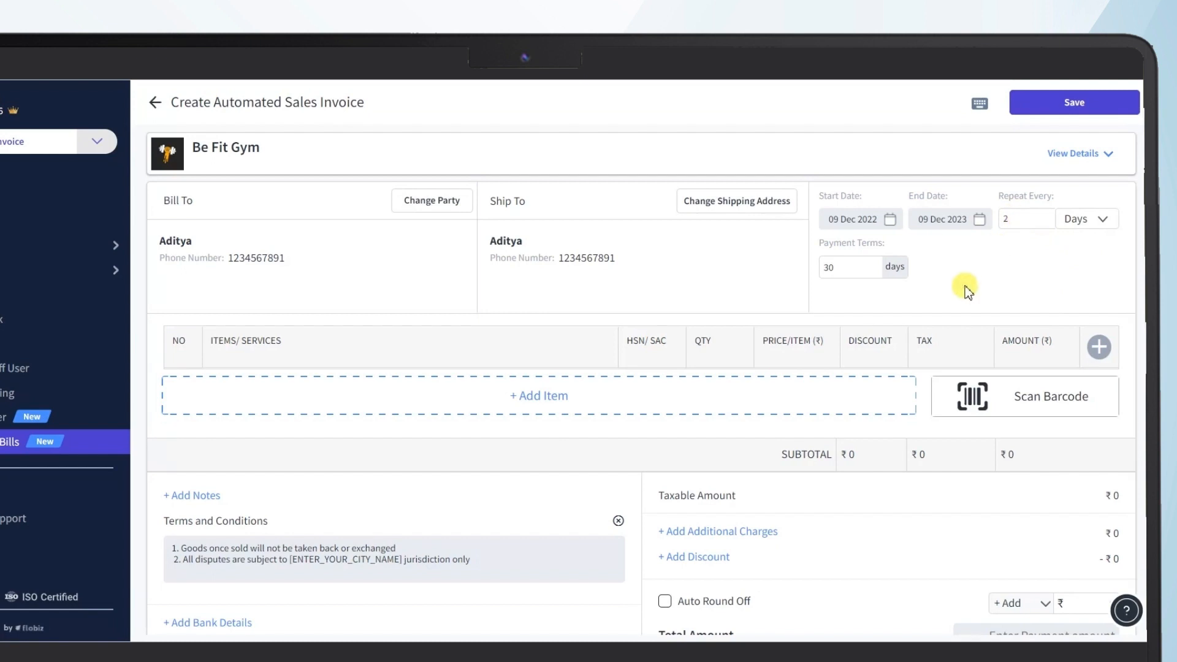
{"action": "mouse_move", "coordinate": [933, 298]}
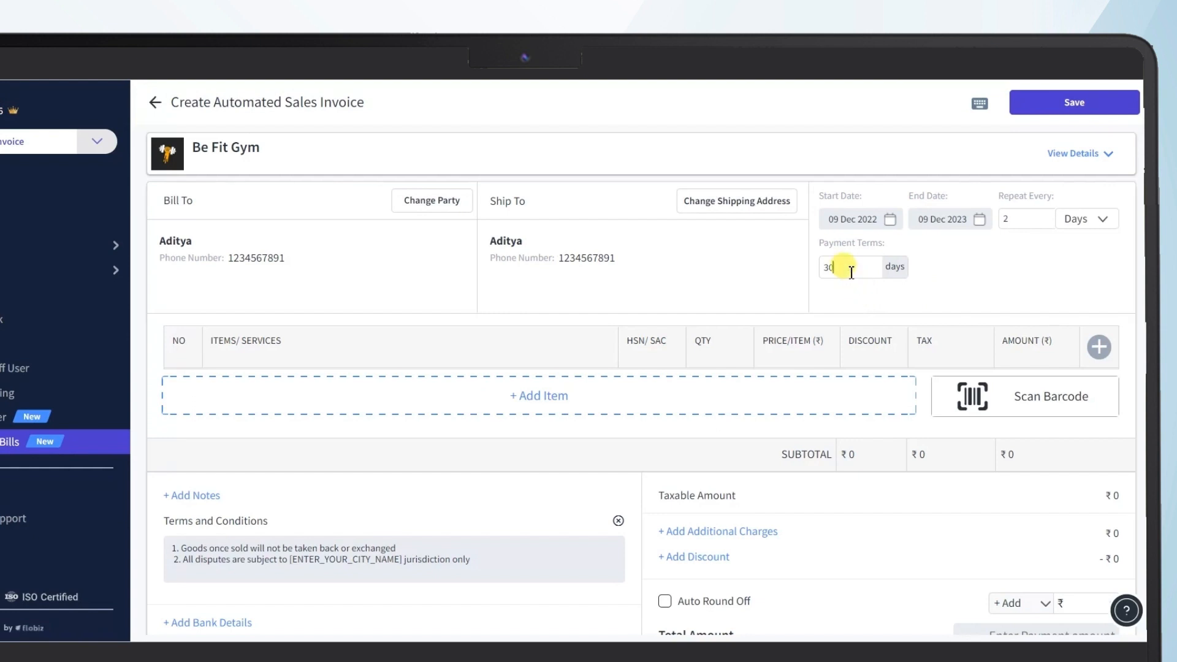
{"action": "type", "text": "15"}
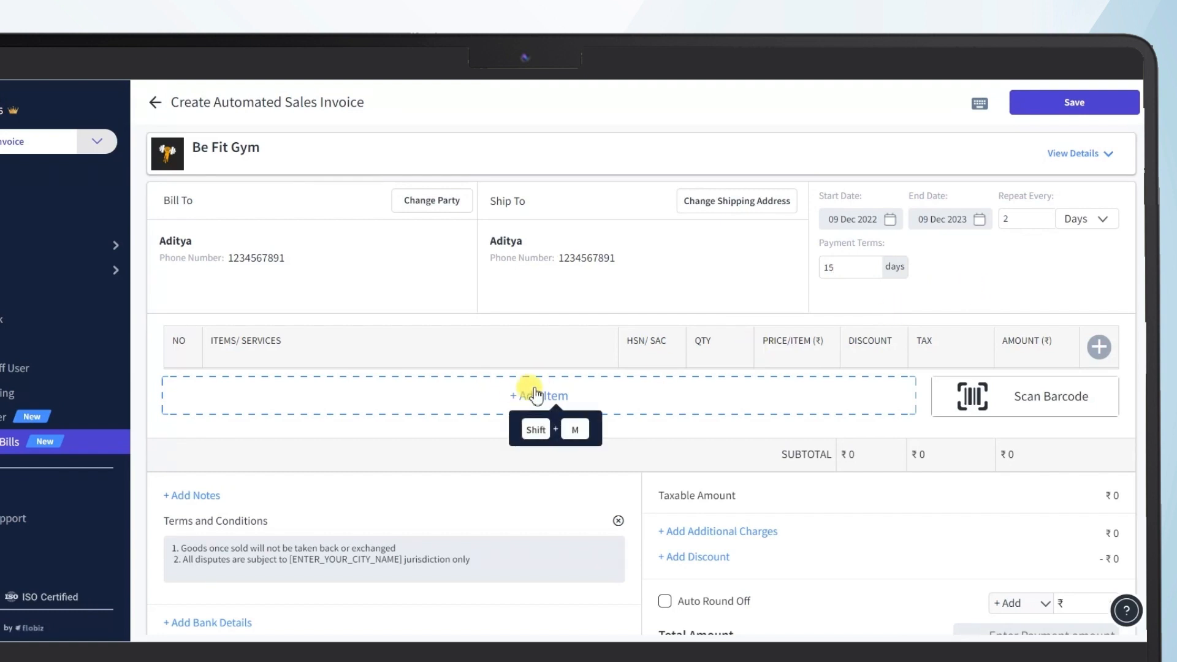
- Add one Platinum Monthly Membership at ₹5,000 from the Add Items dialog
{"action": "left_click", "coordinate": [539, 395]}
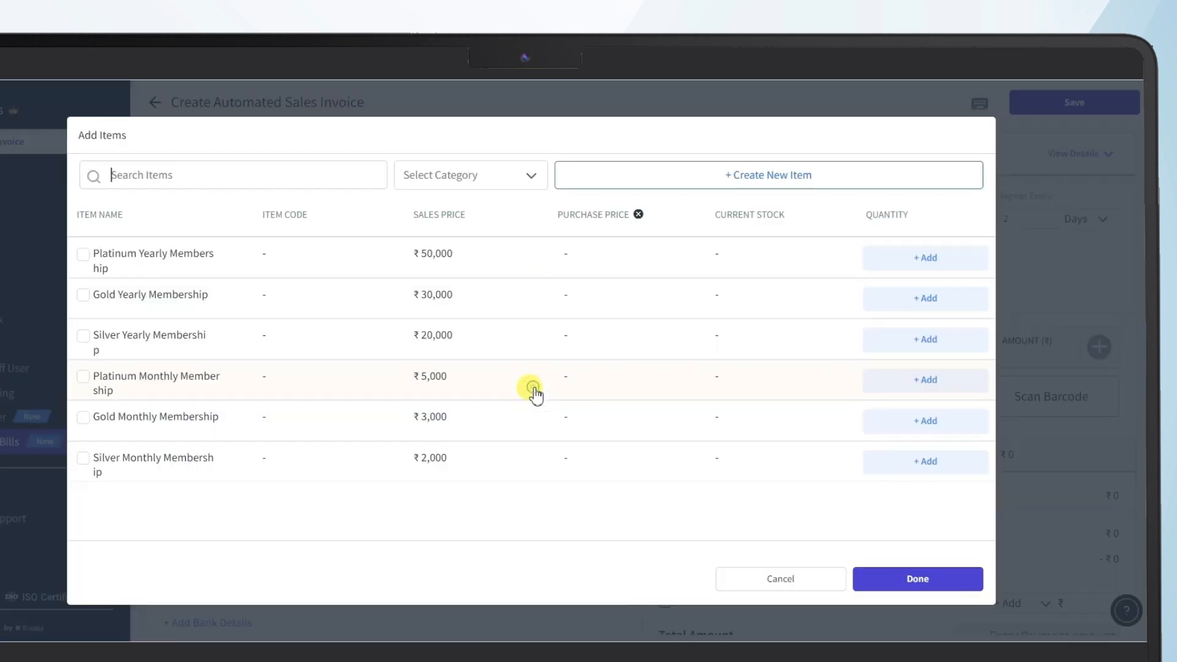
{"action": "mouse_move", "coordinate": [921, 383]}
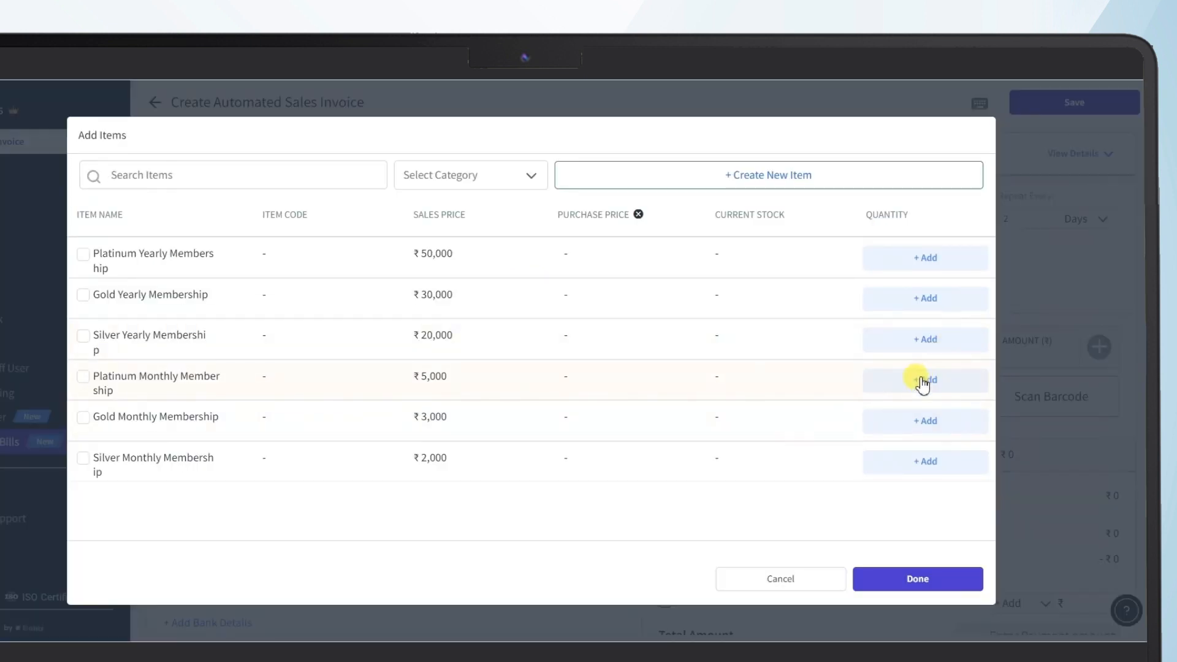
{"action": "left_click", "coordinate": [924, 379]}
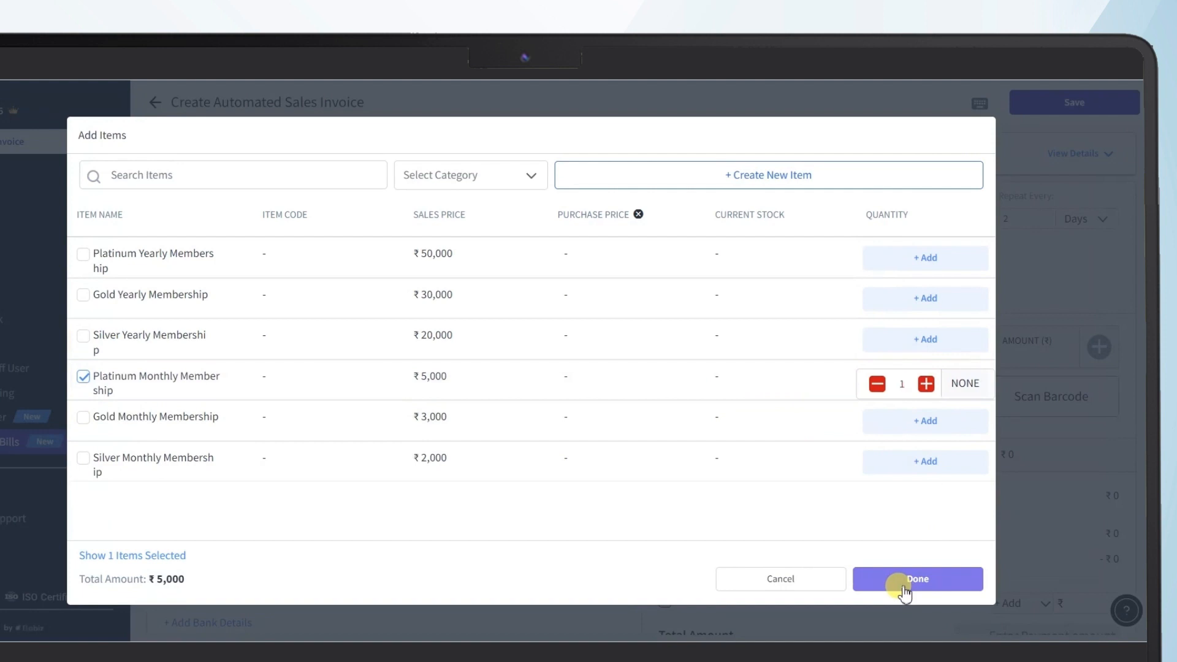
{"action": "left_click", "coordinate": [917, 579]}
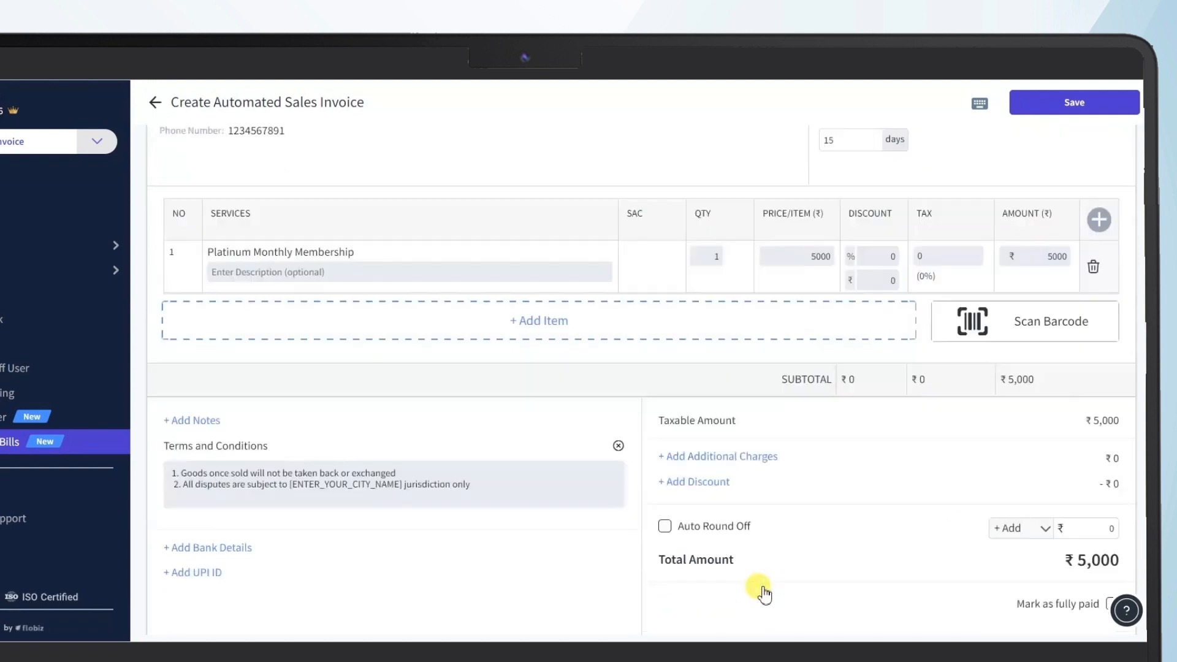
{"action": "scroll", "scroll_direction": "down", "scroll_amount": 3}
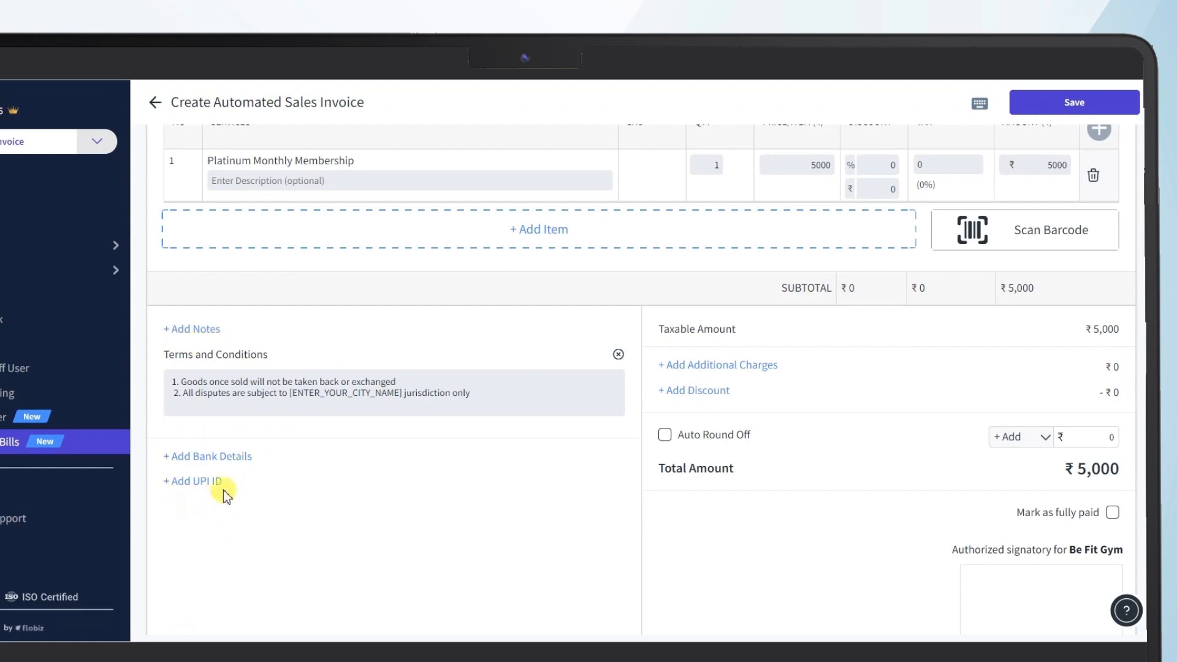
{"action": "mouse_move", "coordinate": [613, 476]}
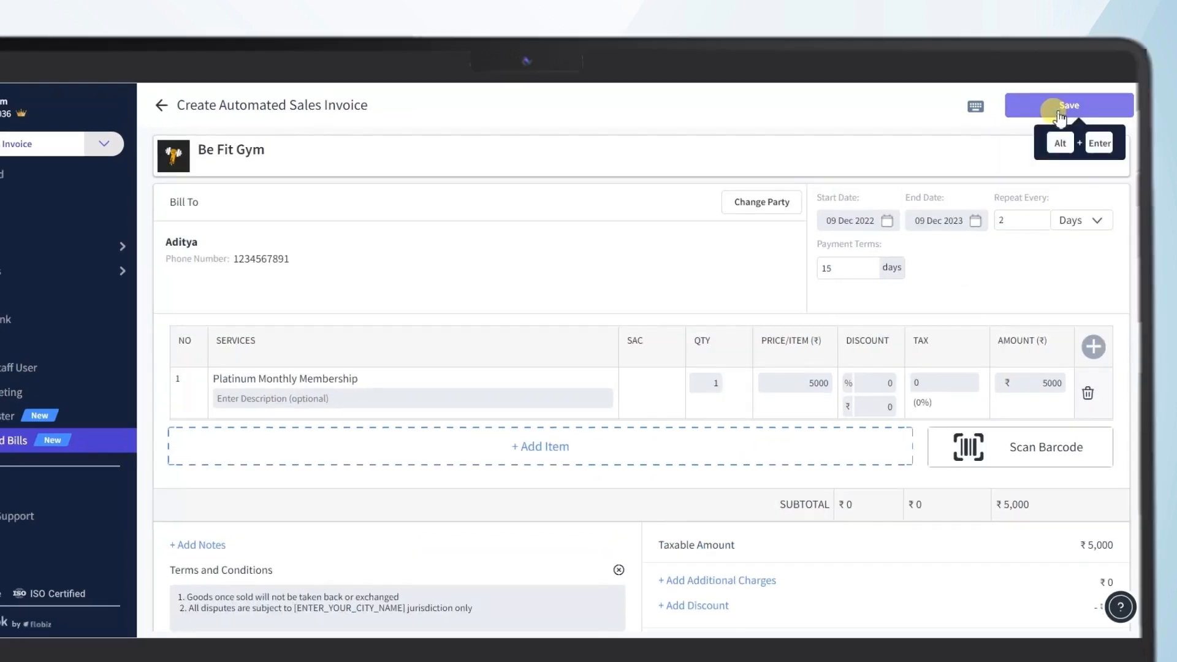
- Save the automated sales invoice so it becomes active for Aditya
{"action": "left_click", "coordinate": [1069, 106]}
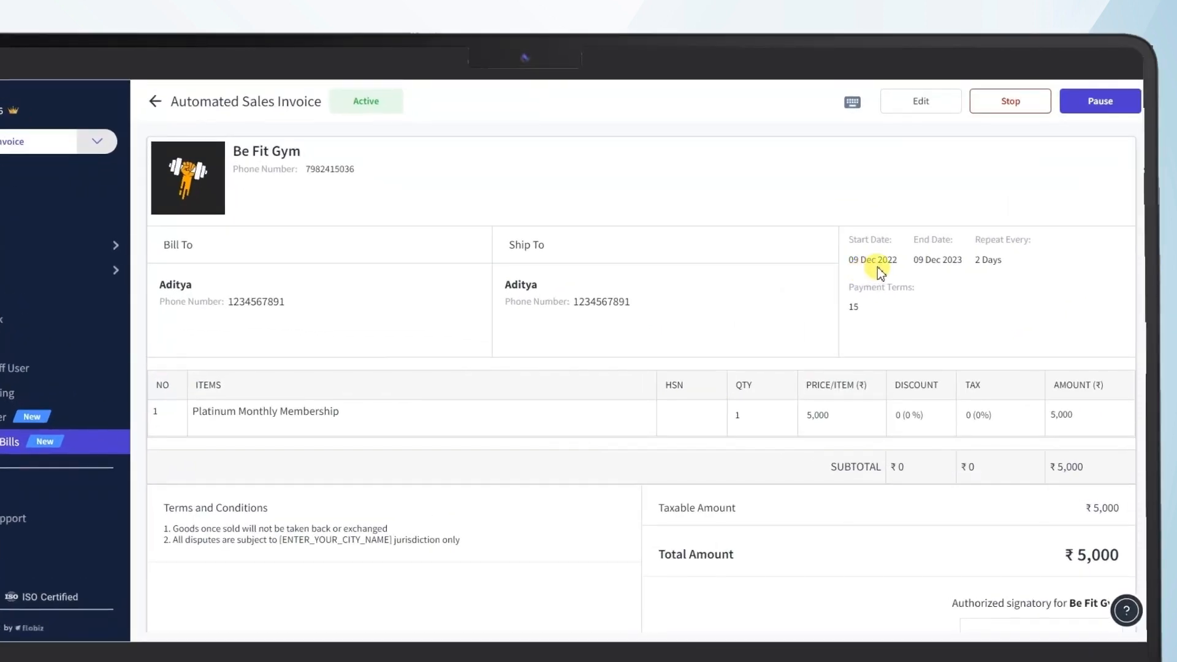
{"action": "mouse_move", "coordinate": [916, 276]}
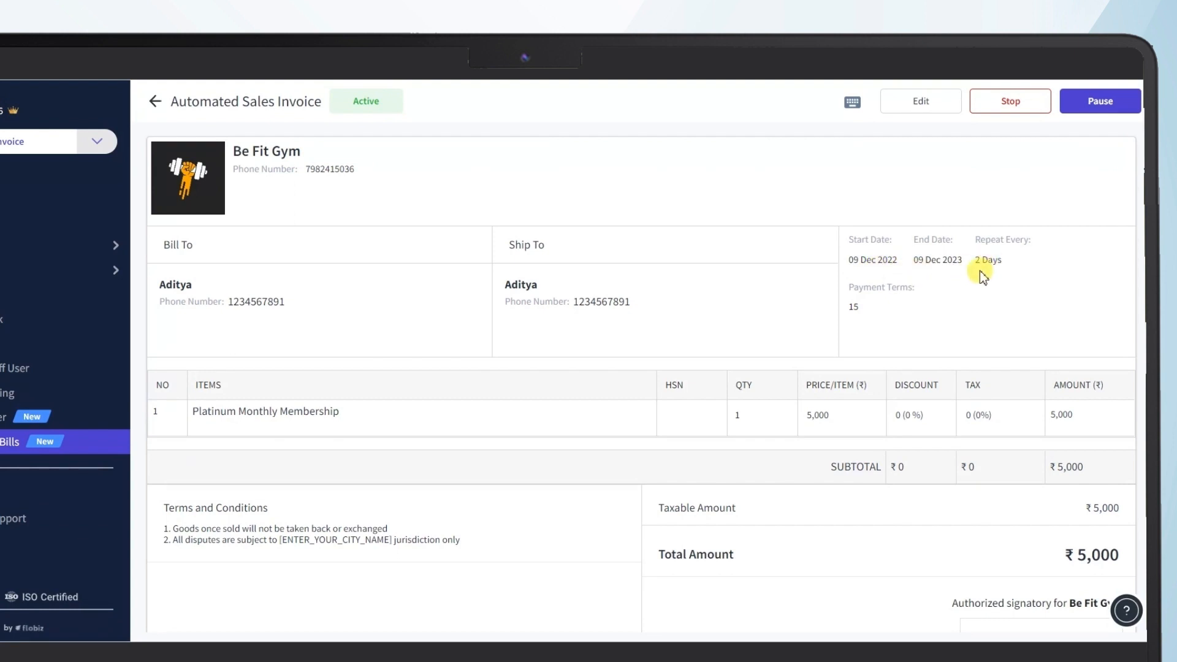
{"action": "mouse_move", "coordinate": [922, 278]}
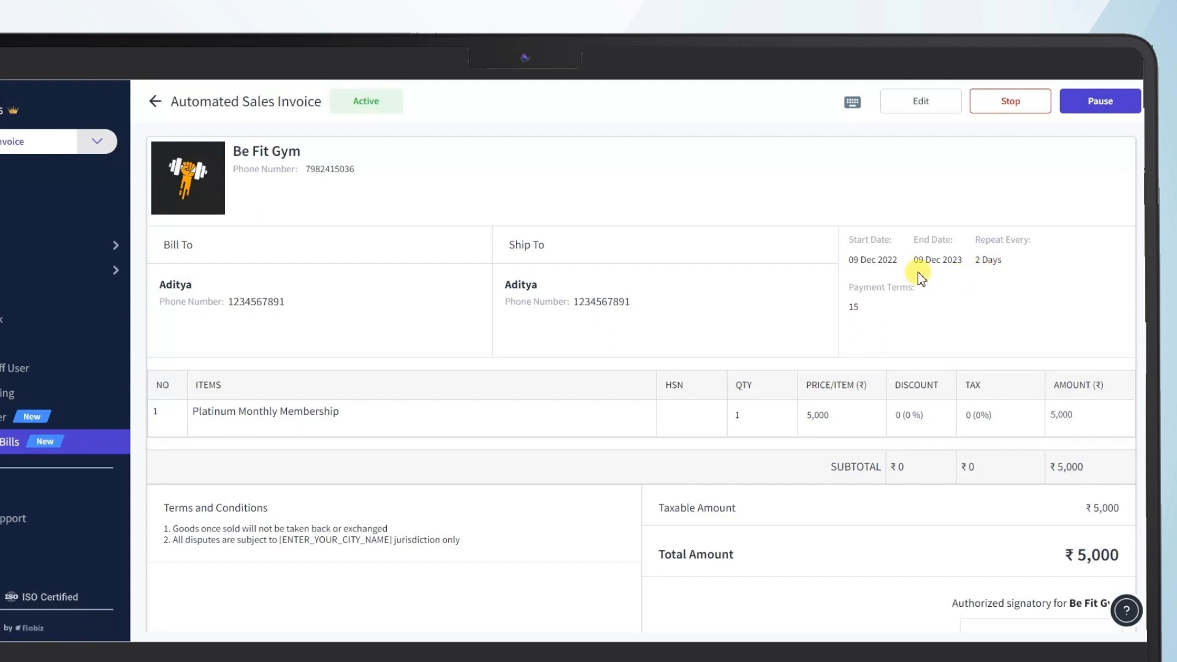
{"action": "mouse_move", "coordinate": [951, 276]}
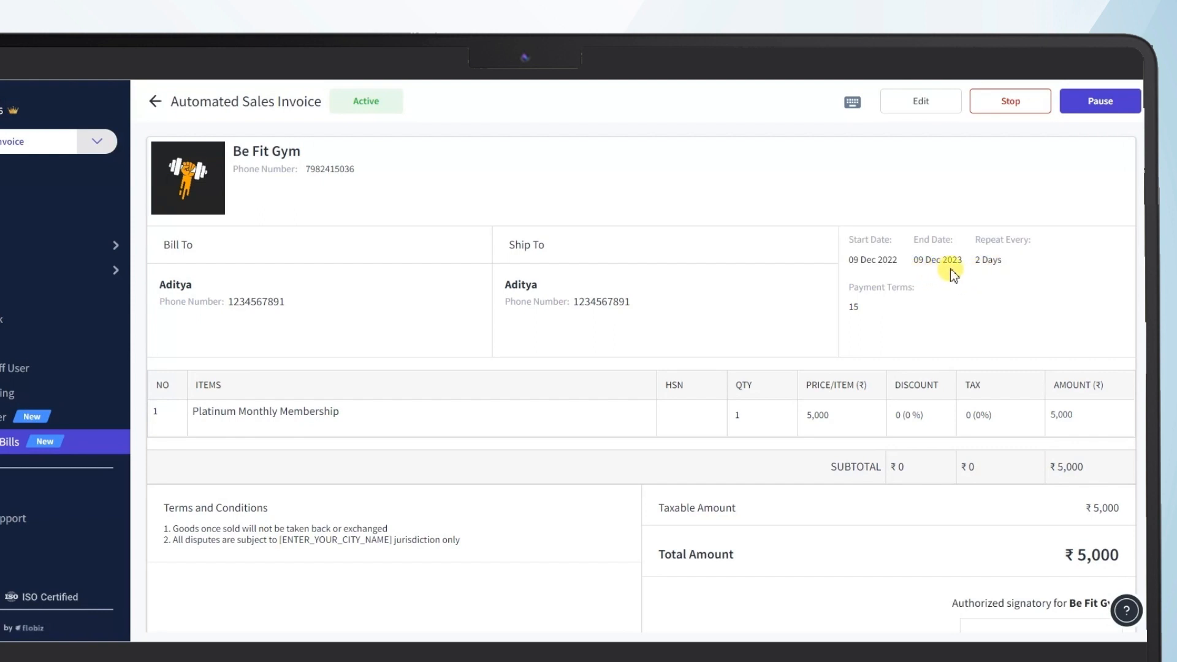
{"action": "mouse_move", "coordinate": [848, 315]}
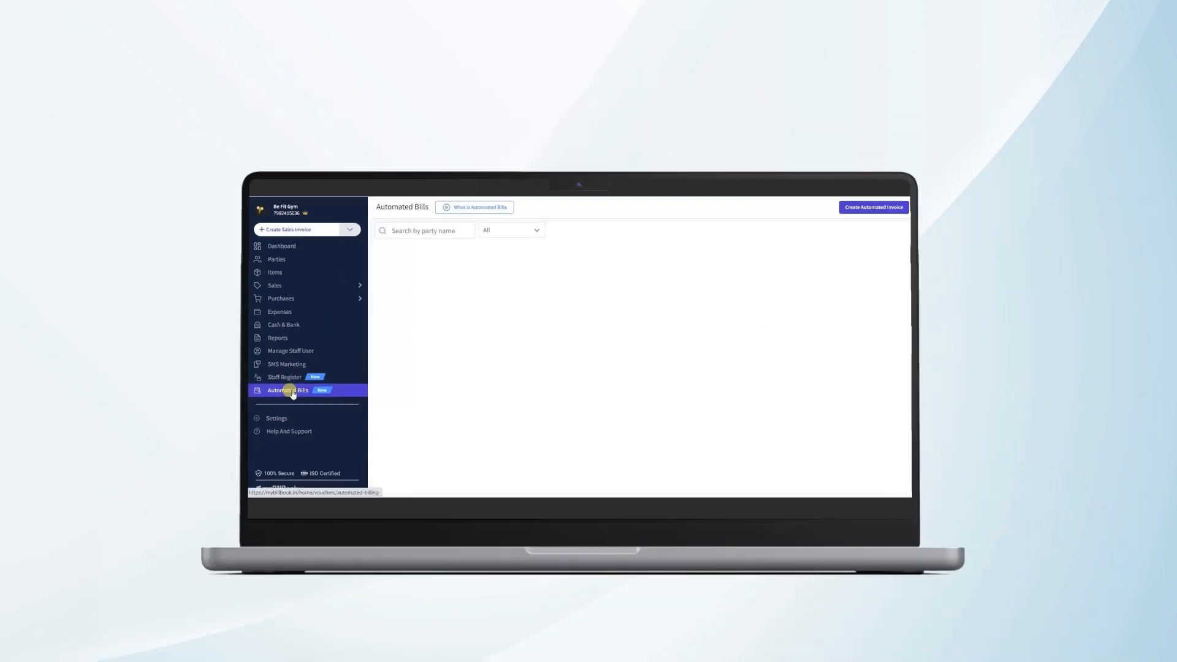
- Return to the Automated Bills list to reach Aditya's 2 Days bill
{"action": "left_click", "coordinate": [287, 389]}
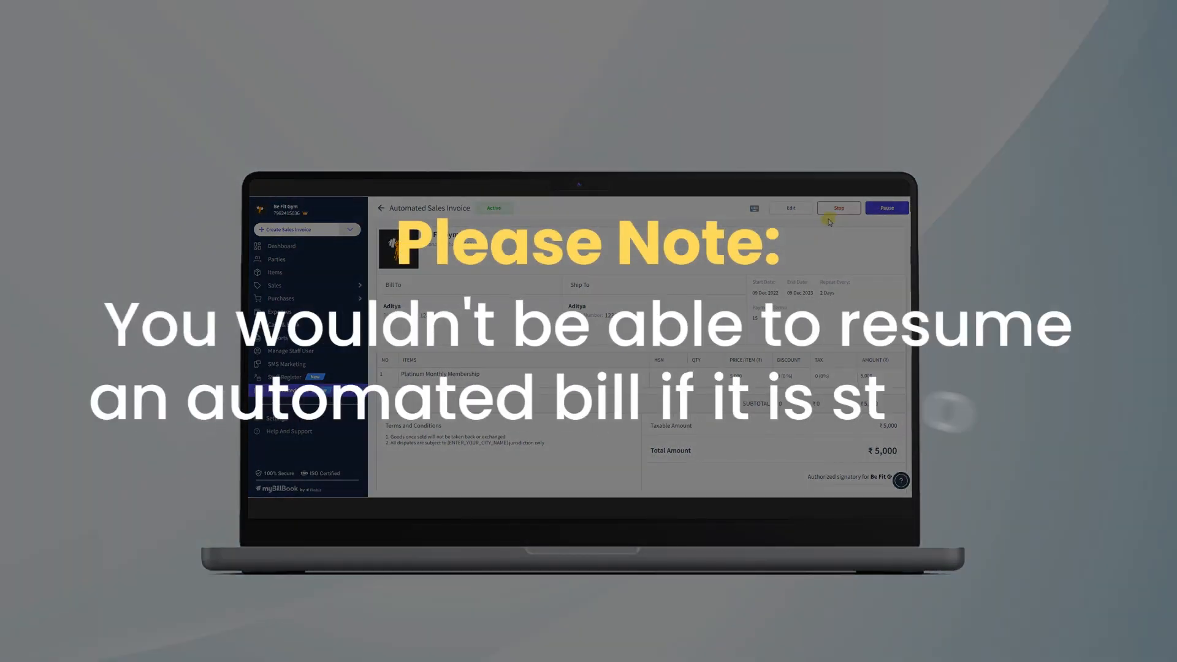
{"action": "left_click", "coordinate": [885, 208]}
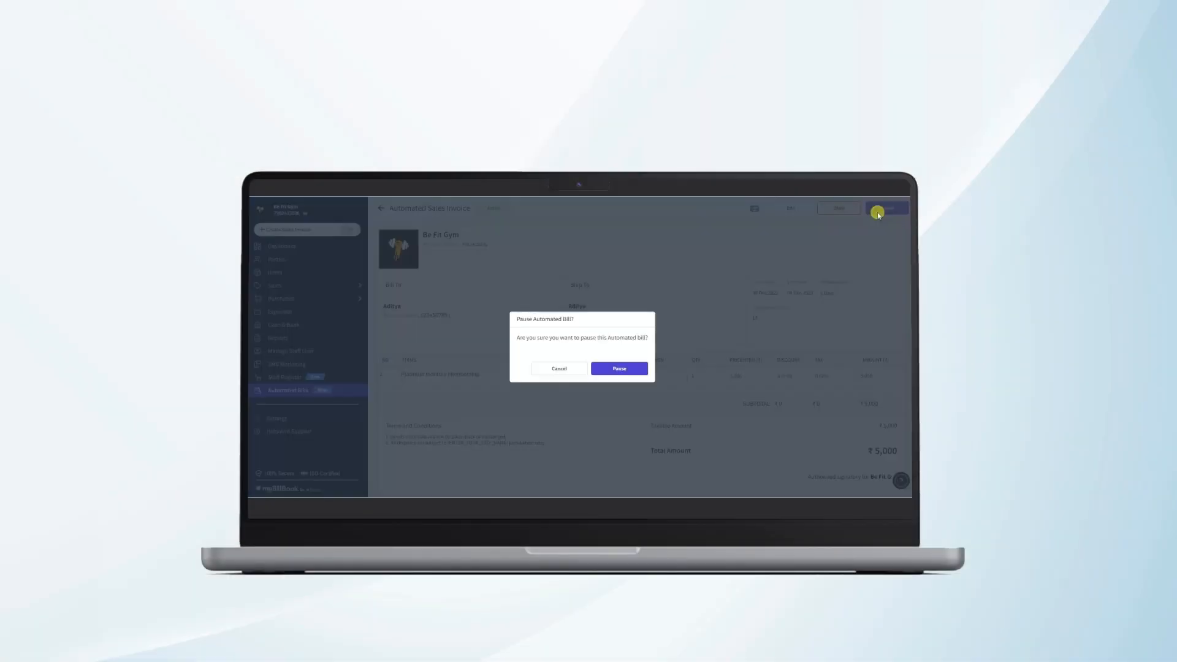
{"action": "left_click", "coordinate": [618, 369]}
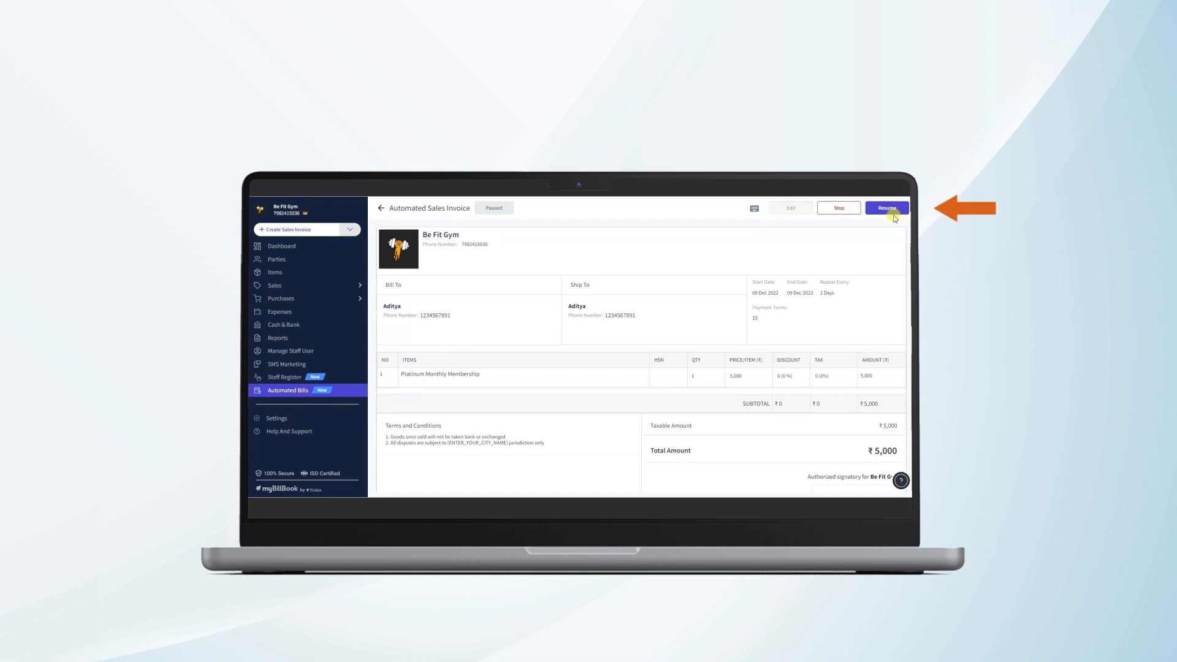
{"action": "left_click", "coordinate": [886, 209]}
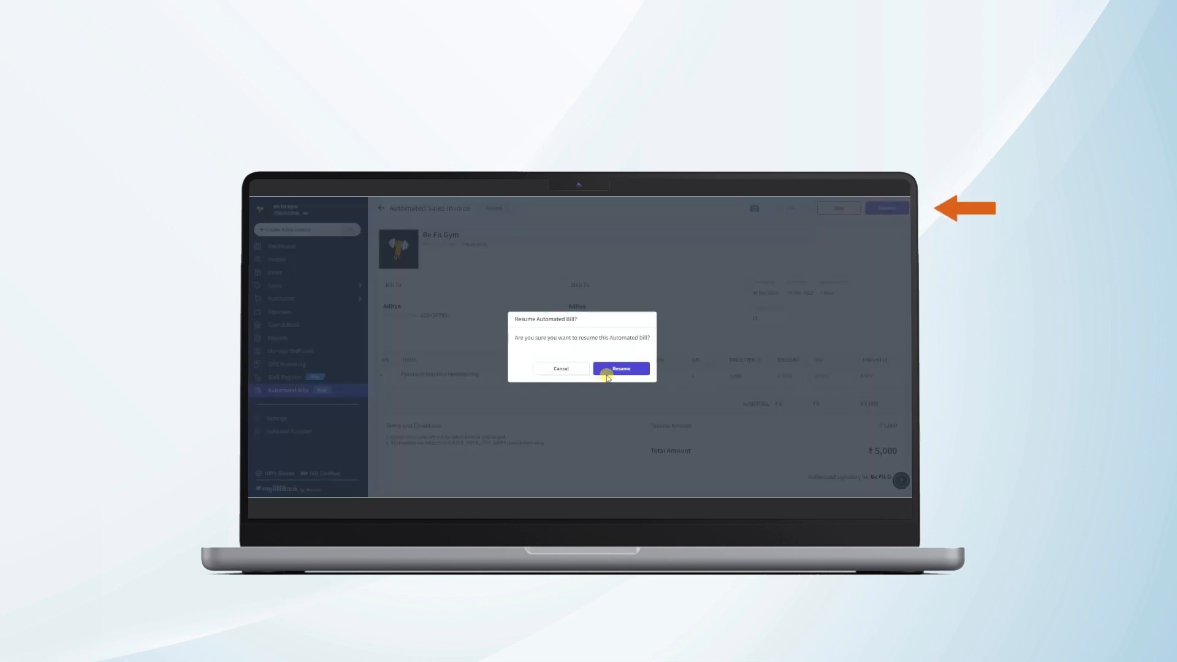
{"action": "left_click", "coordinate": [621, 369]}
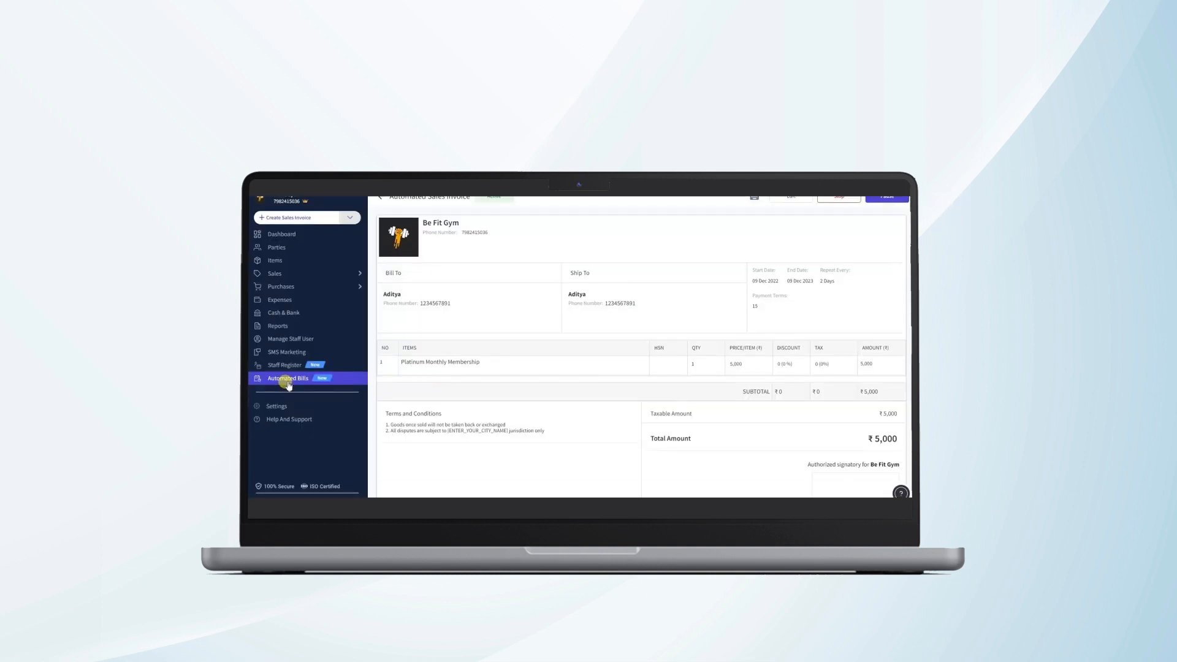
- Show the Automated Bills dashboard and its All/Active/Stopped/Paused status filter
{"action": "left_click", "coordinate": [380, 196]}
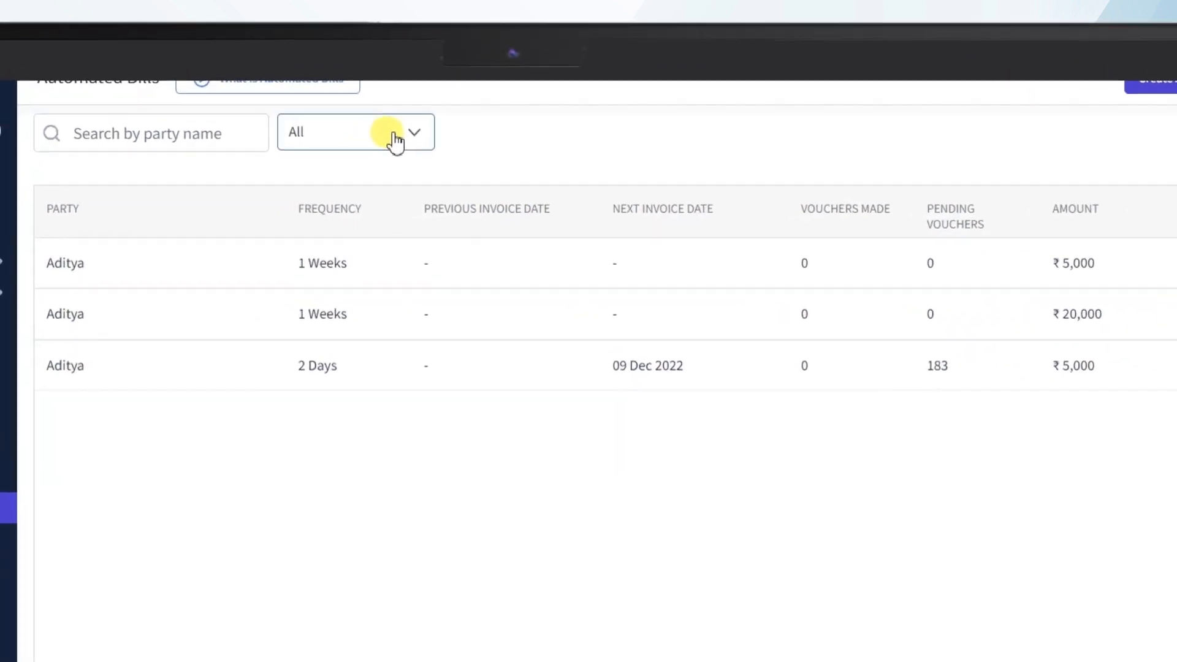
{"action": "left_click", "coordinate": [356, 131]}
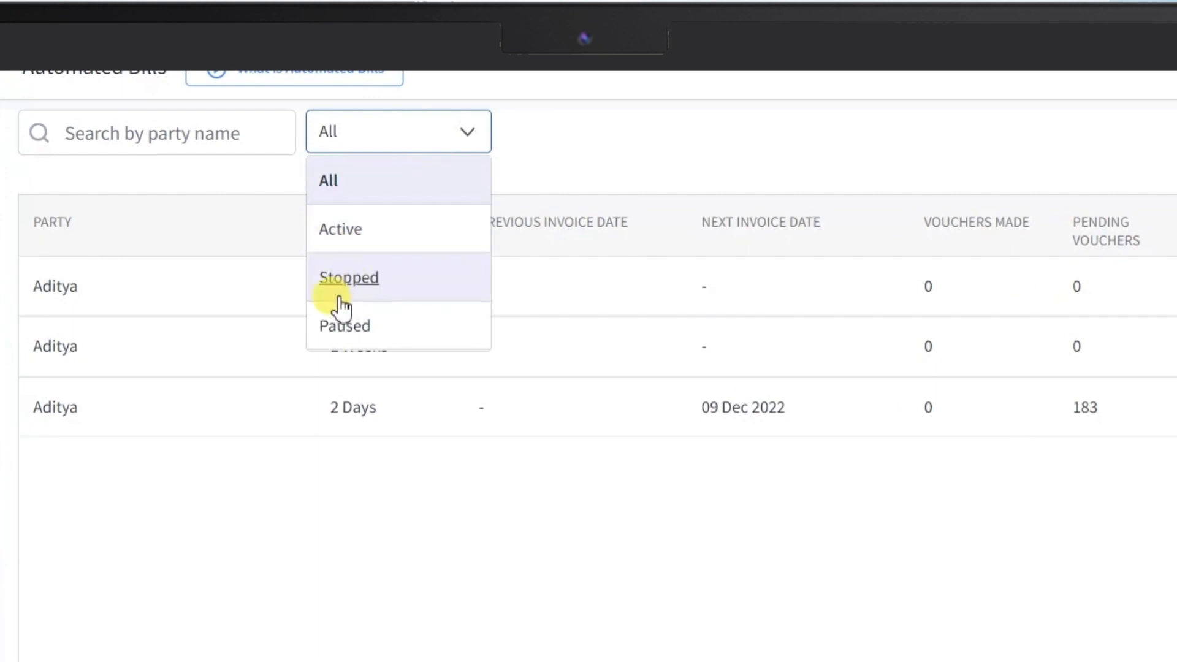
{"action": "mouse_move", "coordinate": [344, 333]}
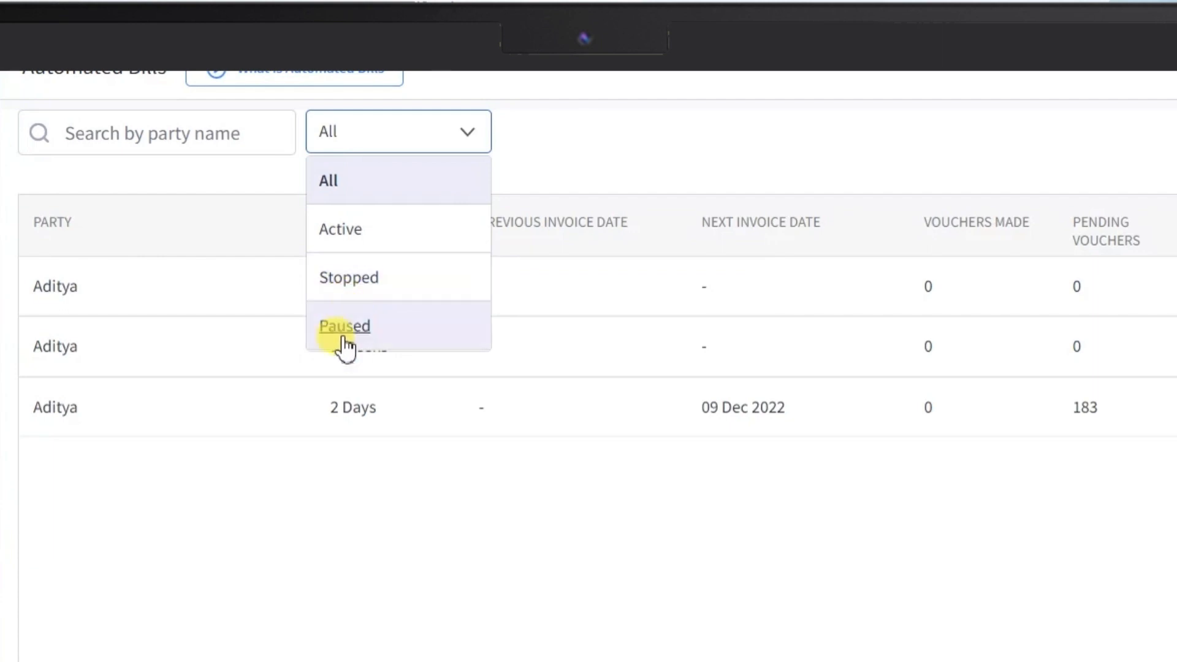